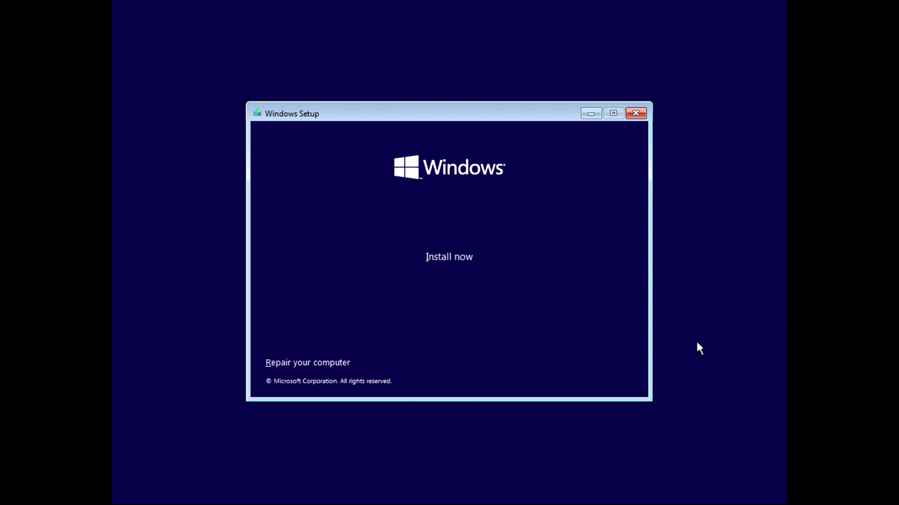
# Start installing without a product key, choose Windows 11 Pro, and hit the requirements error.
pyautogui.click(448, 256)
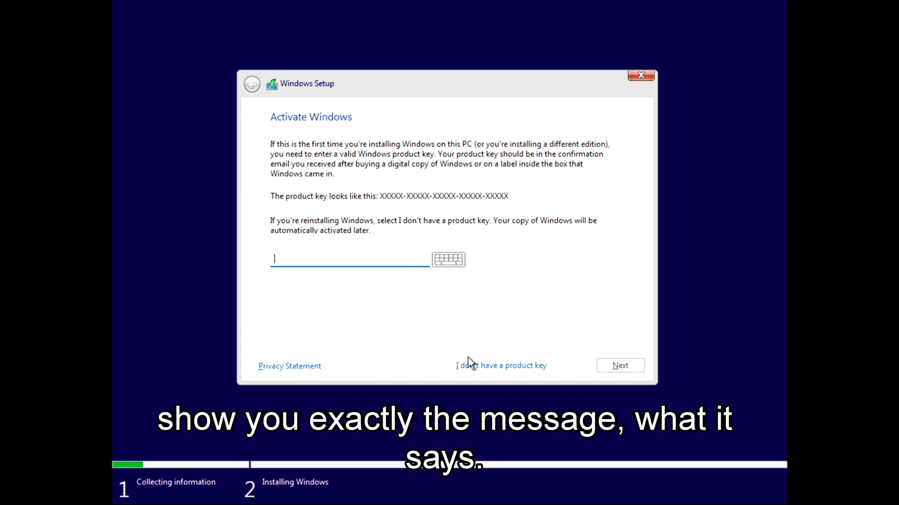
pyautogui.click(500, 366)
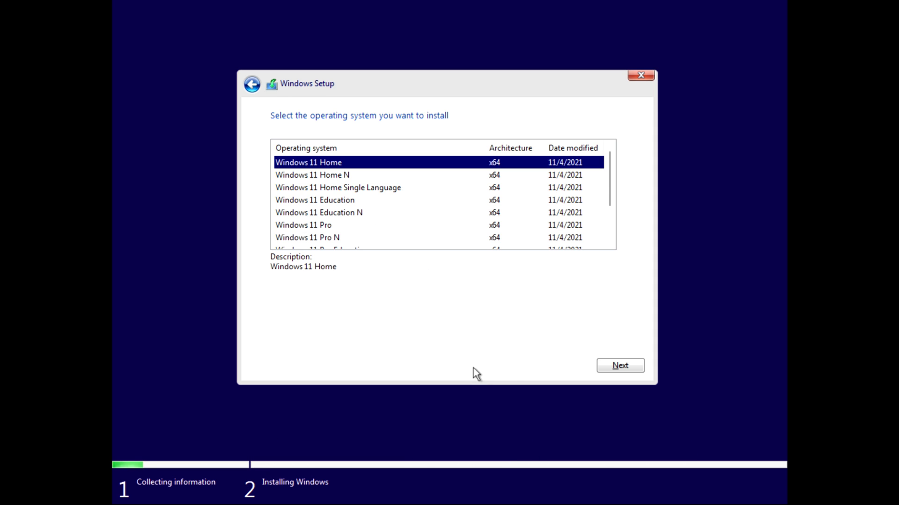
pyautogui.click(321, 225)
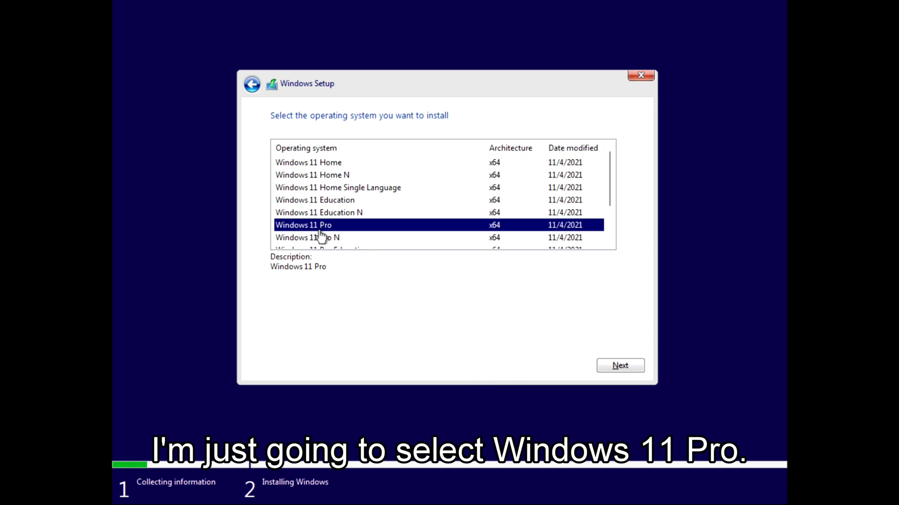
pyautogui.click(620, 365)
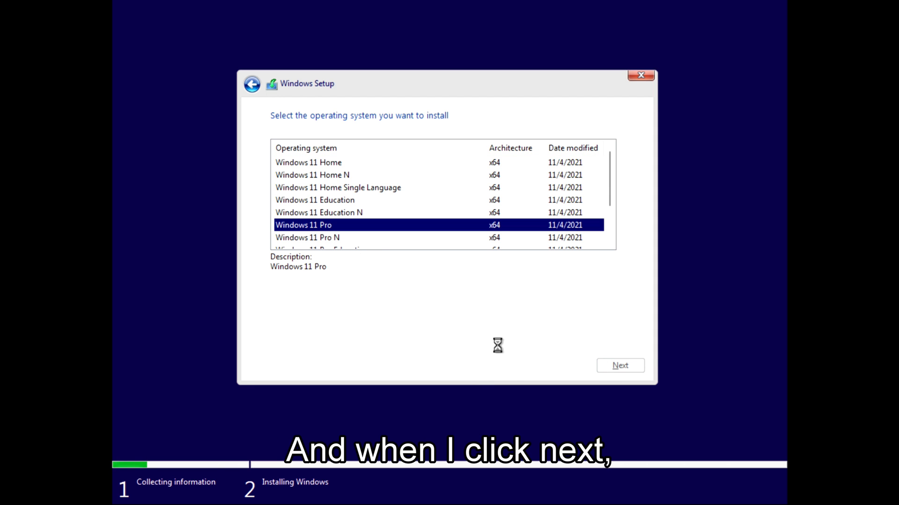
pyautogui.click(619, 365)
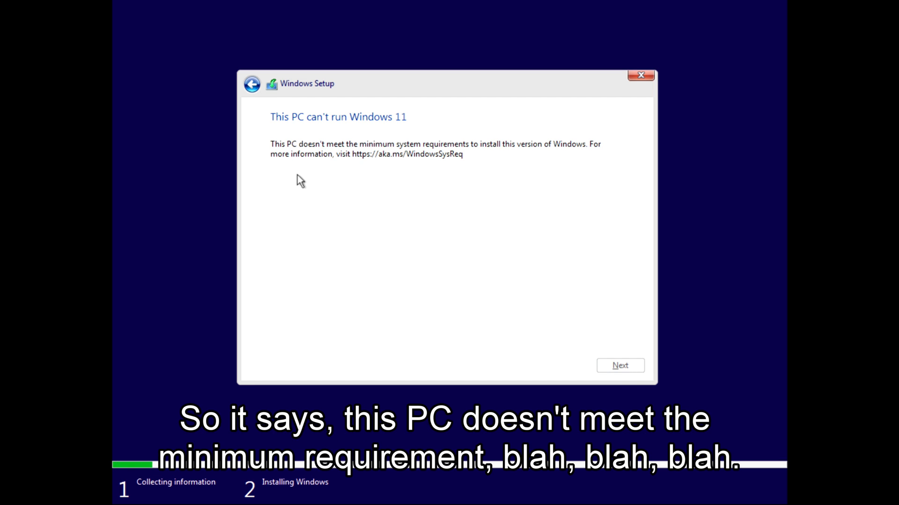
pyautogui.moveTo(532, 187)
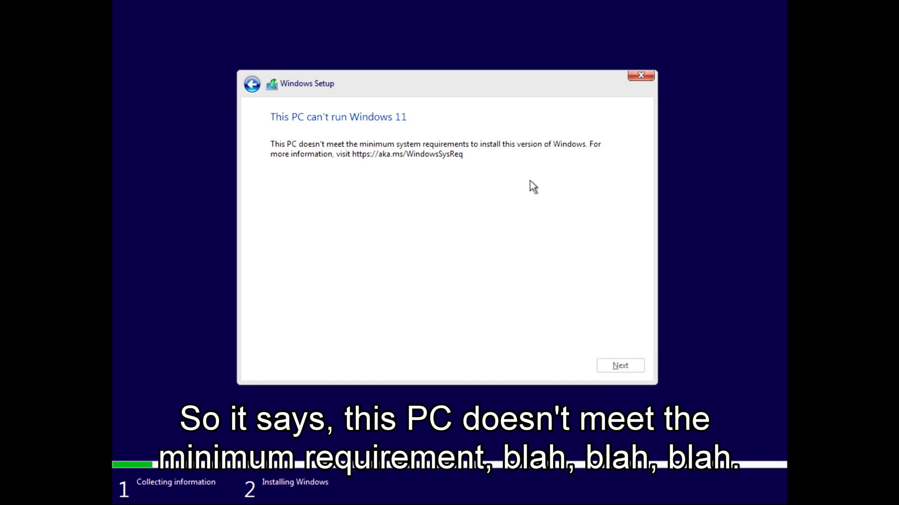
pyautogui.moveTo(437, 372)
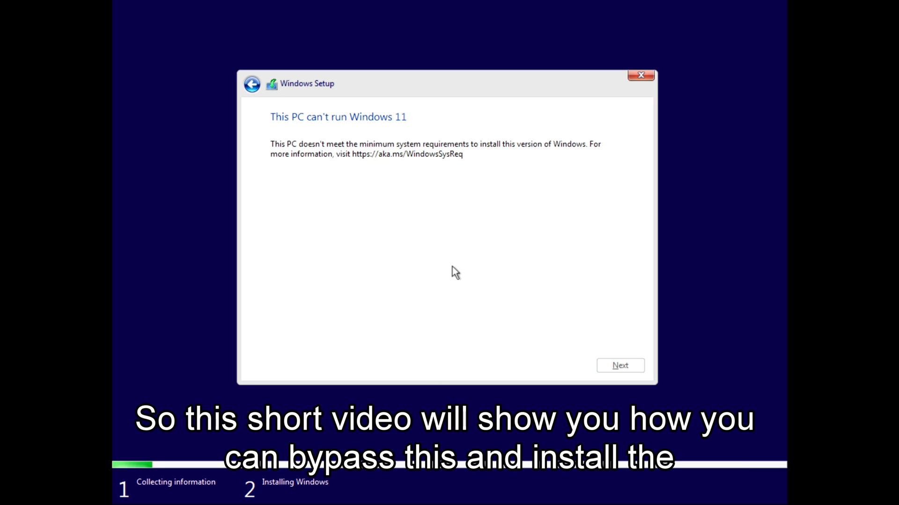
pyautogui.moveTo(444, 238)
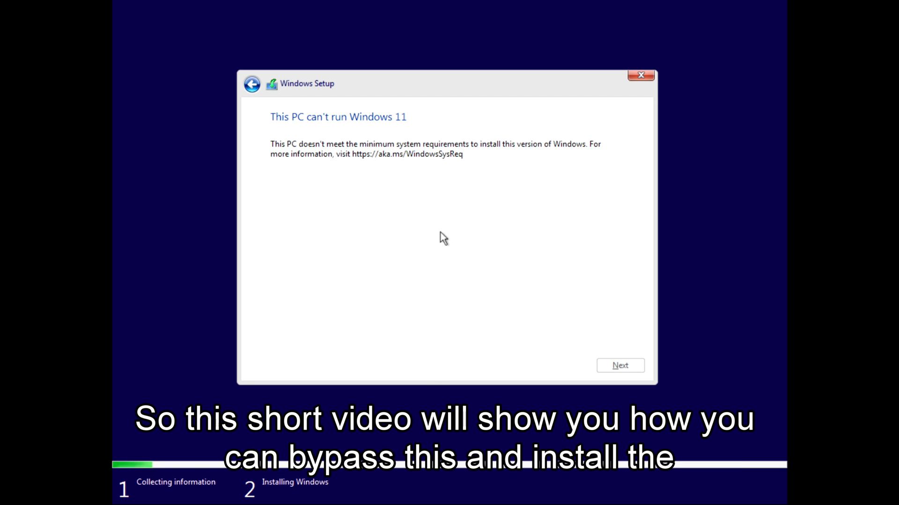
pyautogui.moveTo(436, 292)
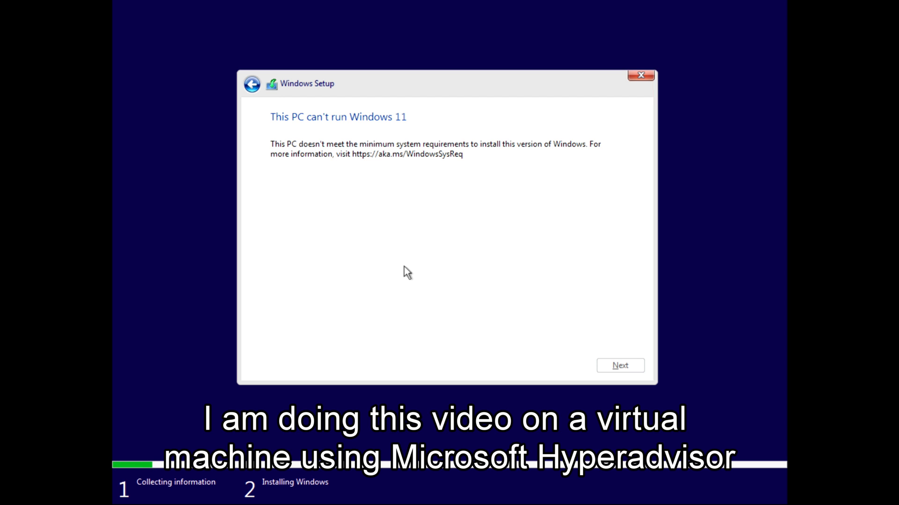
pyautogui.moveTo(405, 281)
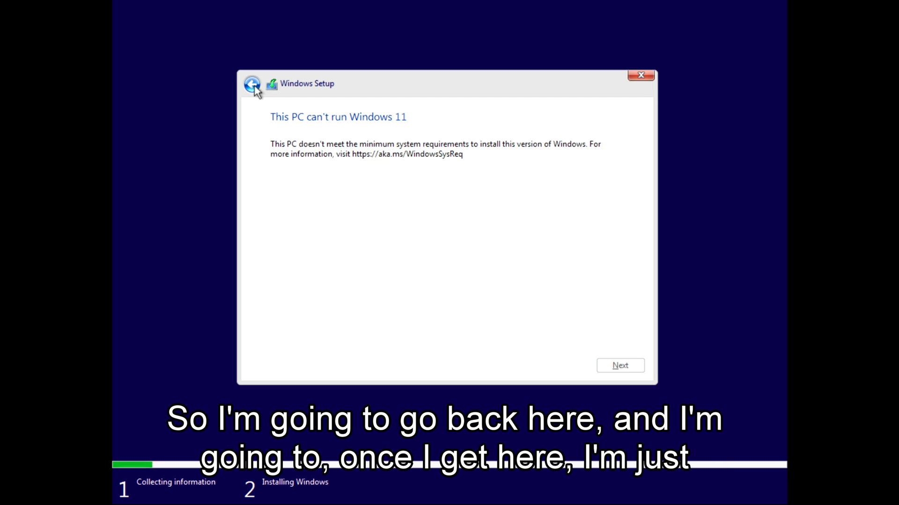
# Go back to Activate Windows, open Command Prompt with Shift+F10, and launch regedit.
pyautogui.click(251, 83)
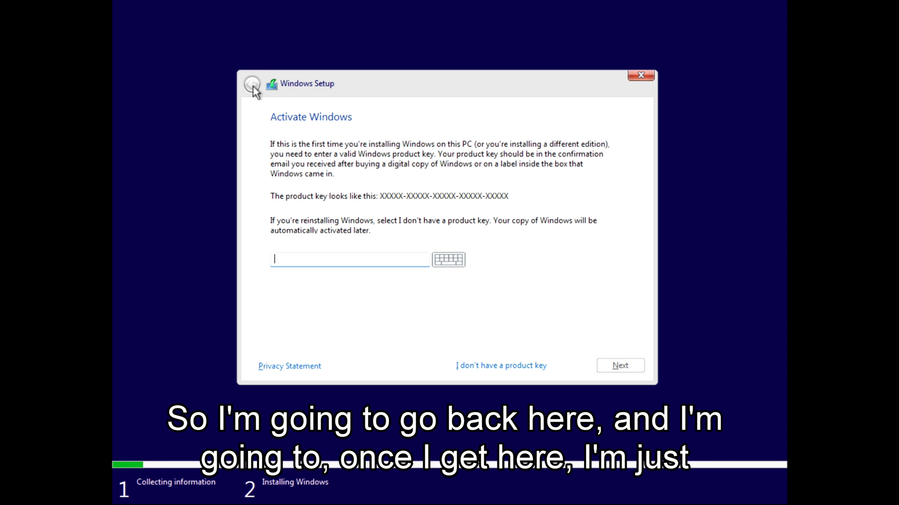
pyautogui.press('shift+f10')
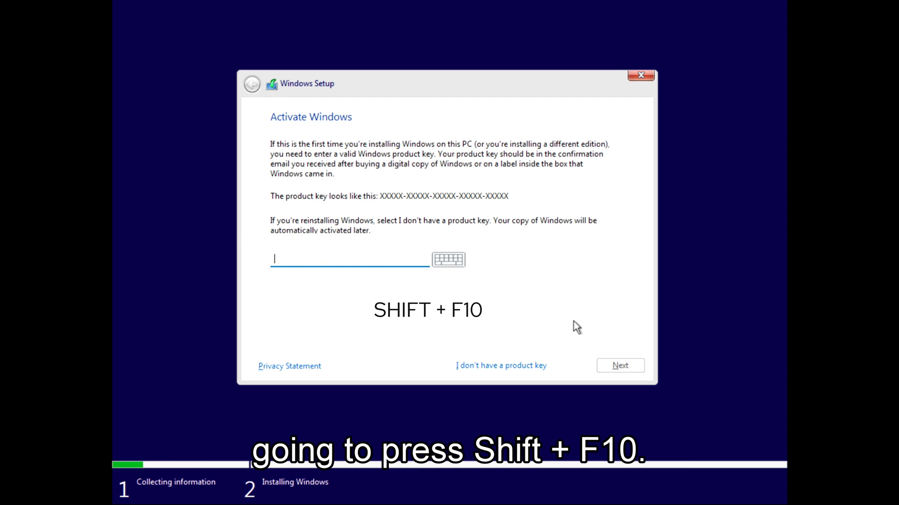
pyautogui.press('shift+f10')
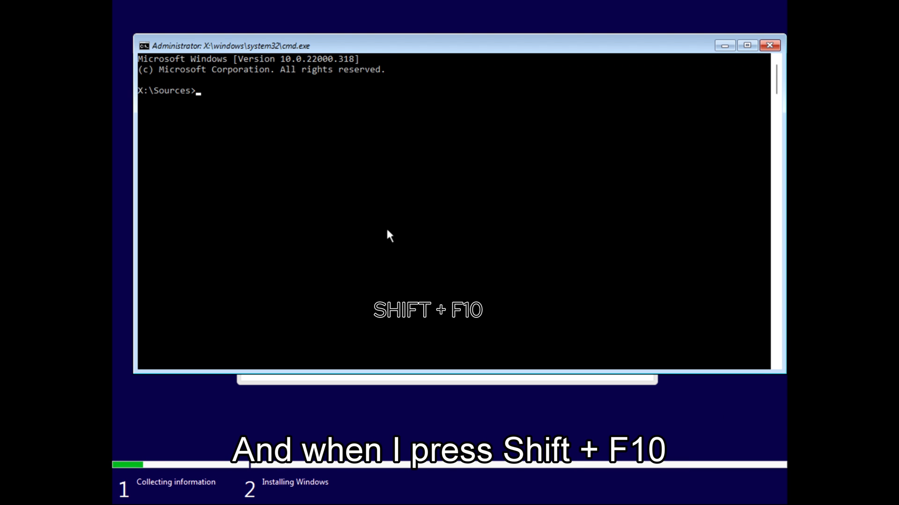
pyautogui.write('reg')
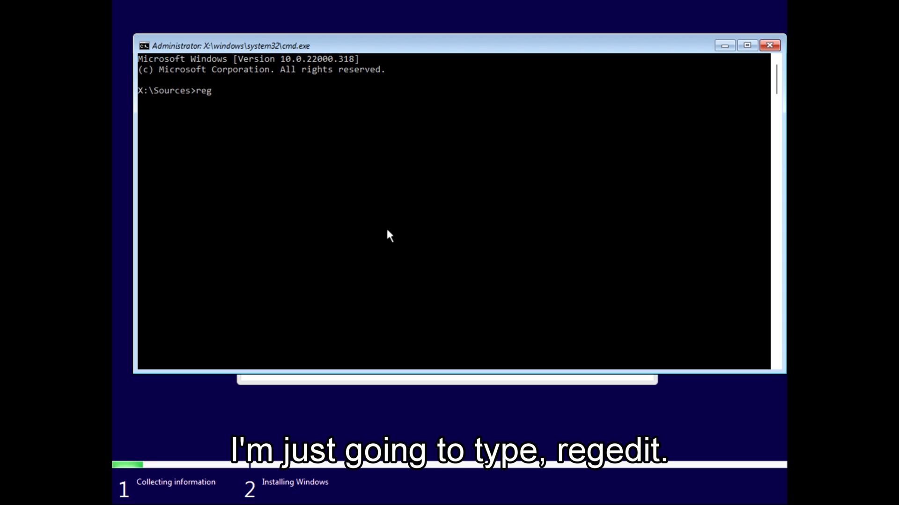
pyautogui.write('ei')
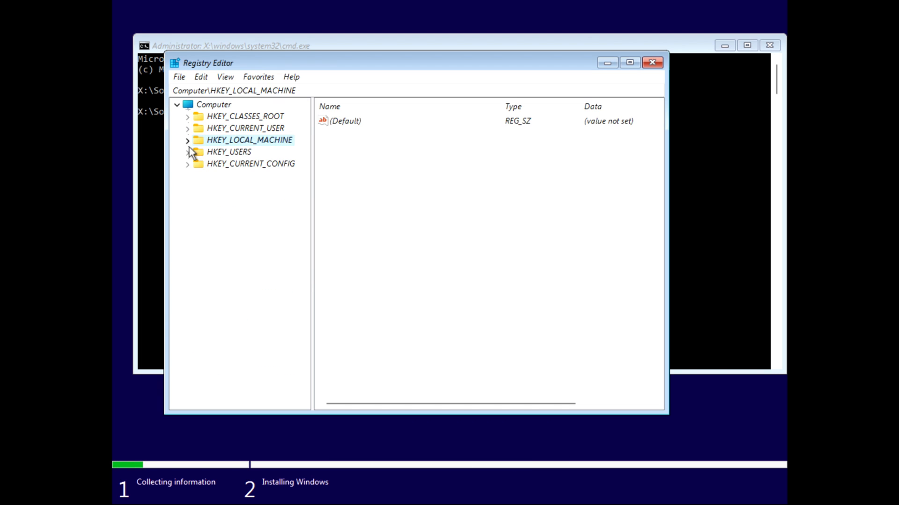
# Under HKEY_LOCAL_MACHINE\SYSTEM\Setup, add a new key named LabConfig.
pyautogui.click(186, 141)
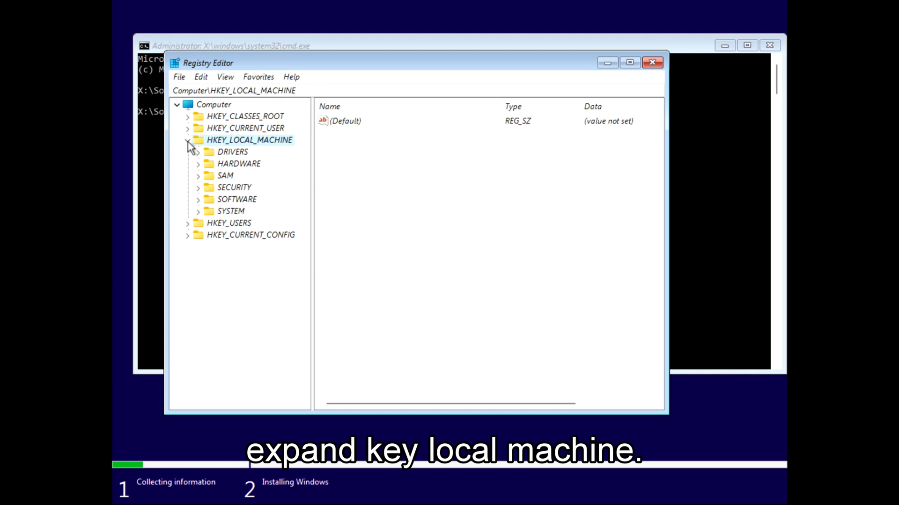
pyautogui.click(198, 211)
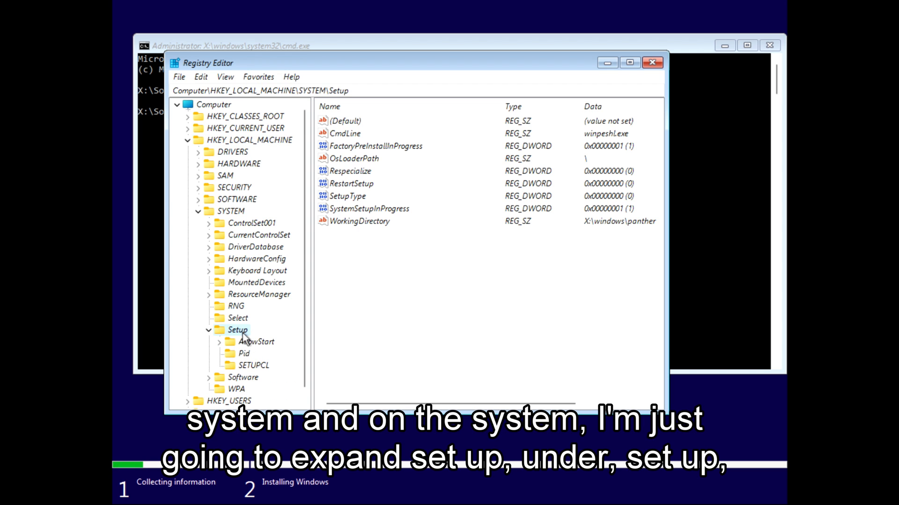
pyautogui.rightClick(237, 330)
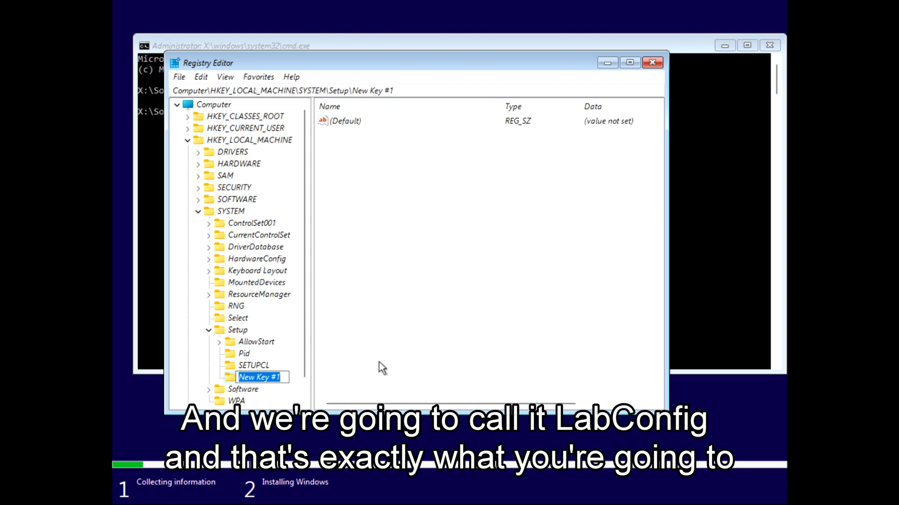
pyautogui.write('LabConfig')
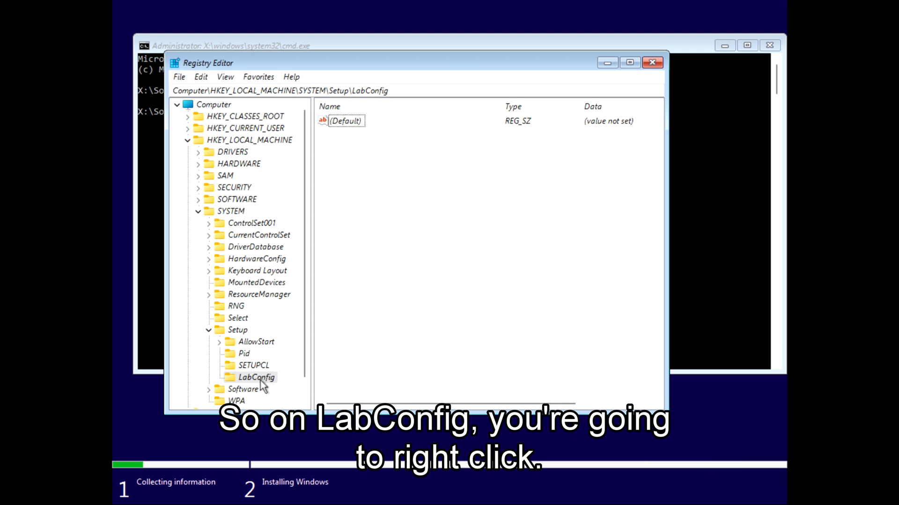
# Add a DWORD (32-bit) value named BypassRAMCheck to LabConfig.
pyautogui.rightClick(255, 378)
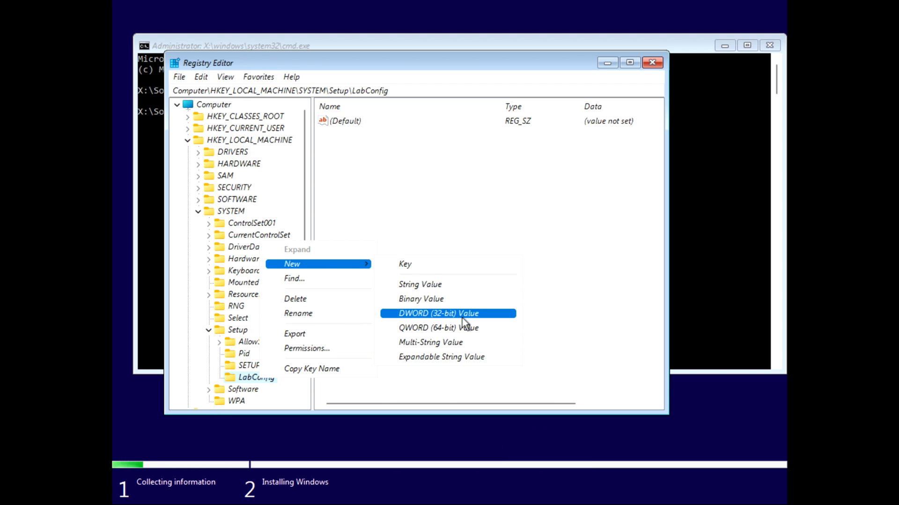
pyautogui.click(438, 313)
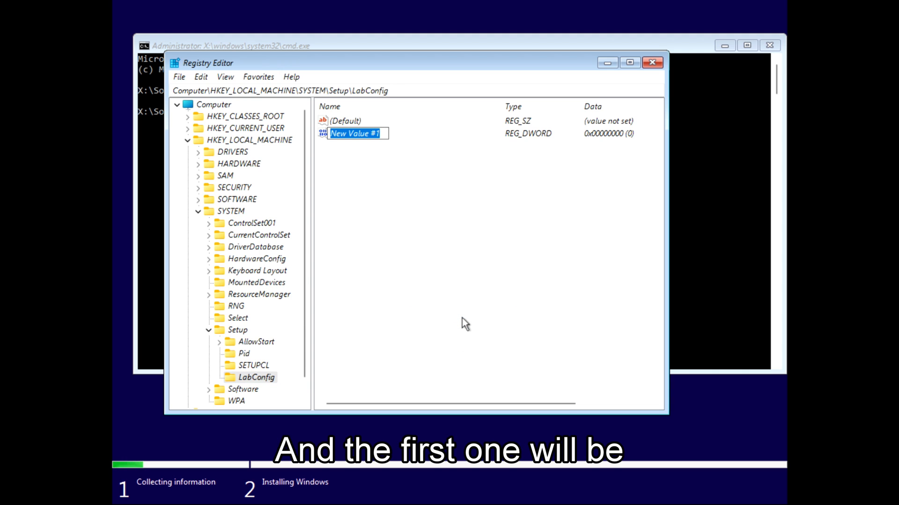
pyautogui.write('BypassRAMCH')
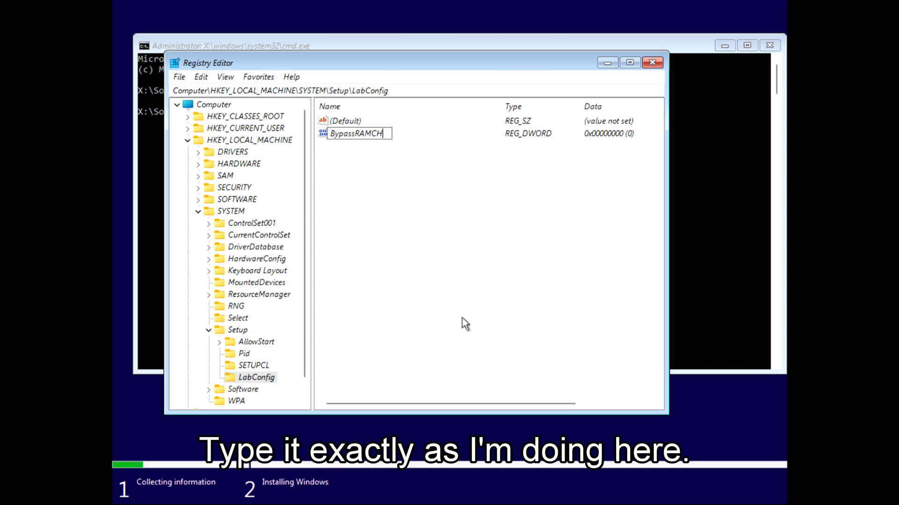
pyautogui.write('eck')
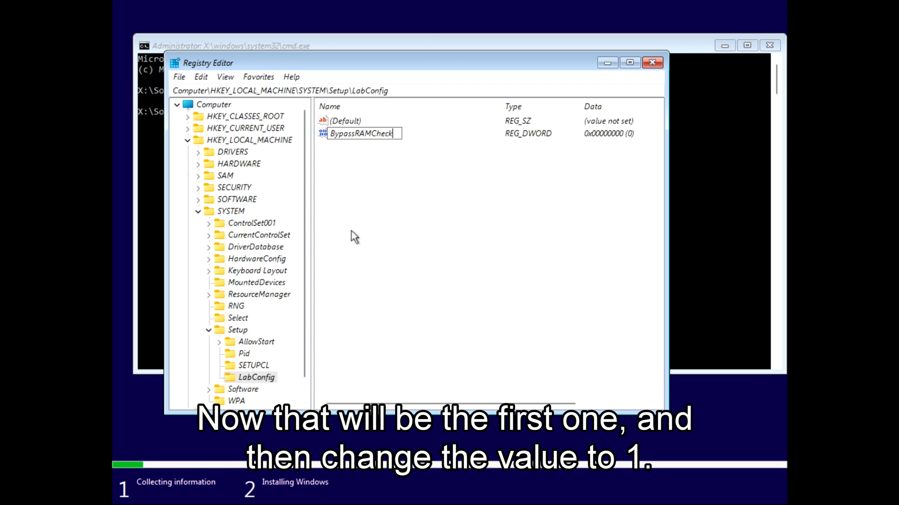
# Set BypassRAMCheck's data to 1 and create another new DWORD value.
pyautogui.doubleClick(360, 133)
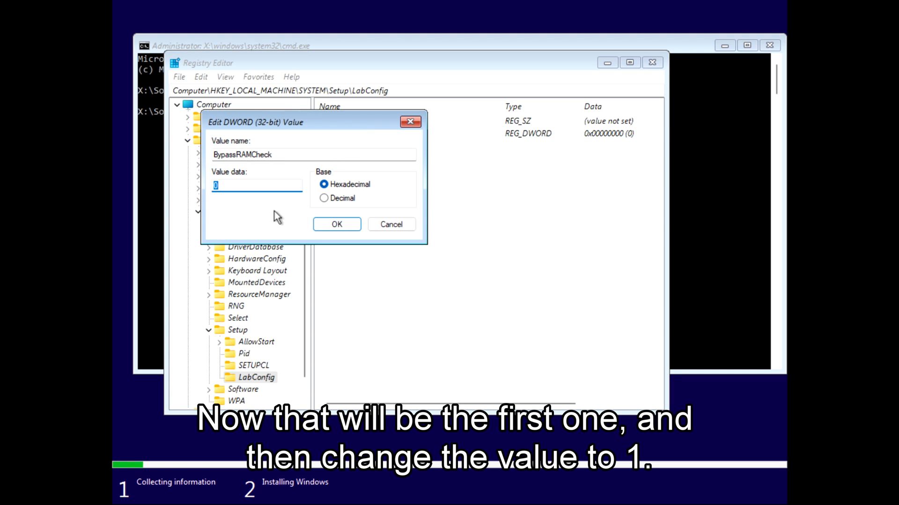
pyautogui.click(336, 224)
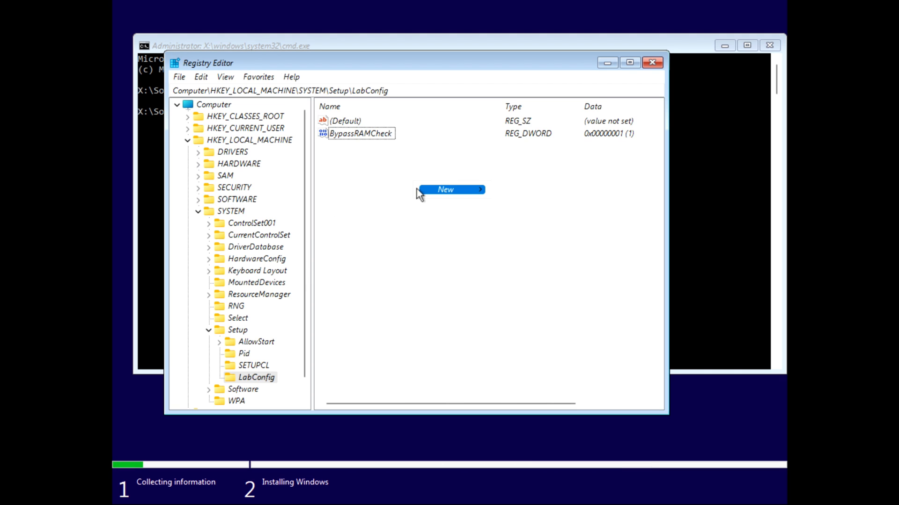
pyautogui.click(445, 189)
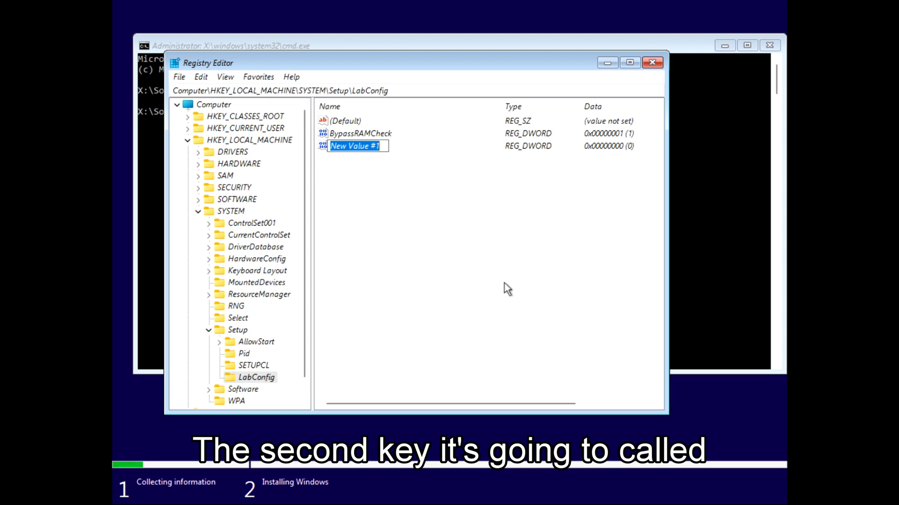
# Name the new DWORD BypassTPMCheck and set its data to 1.
pyautogui.write('BypassTP')
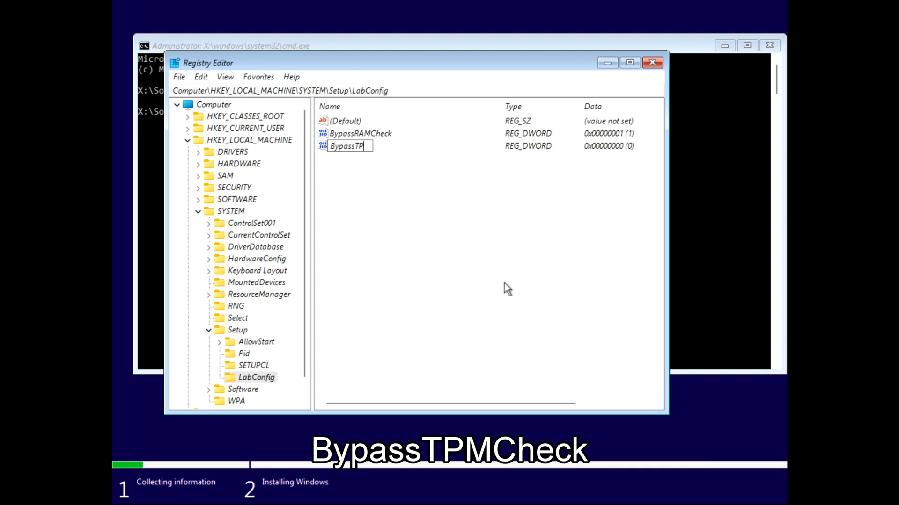
pyautogui.write('MCheck')
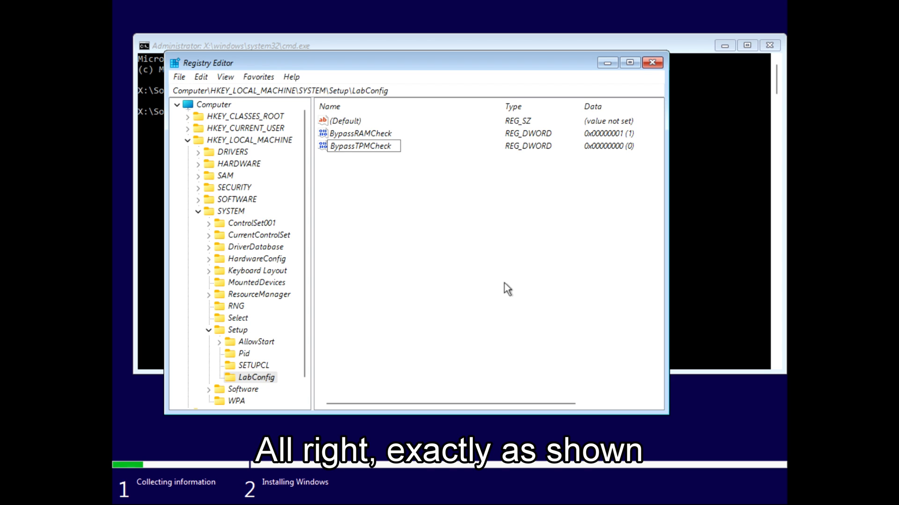
pyautogui.click(360, 146)
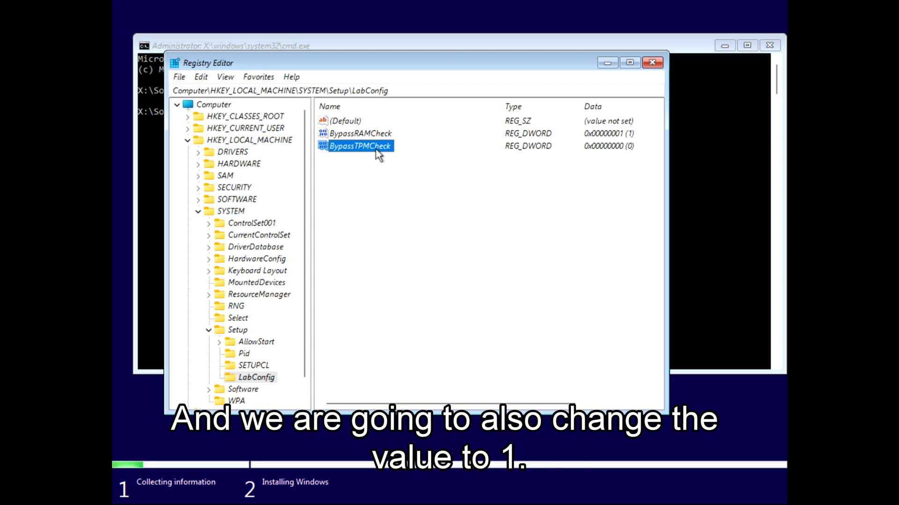
pyautogui.doubleClick(359, 145)
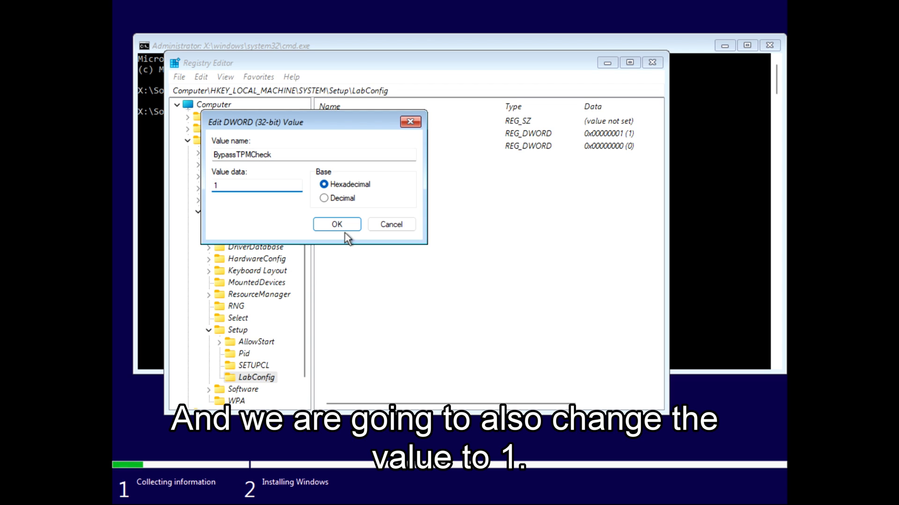
pyautogui.click(336, 224)
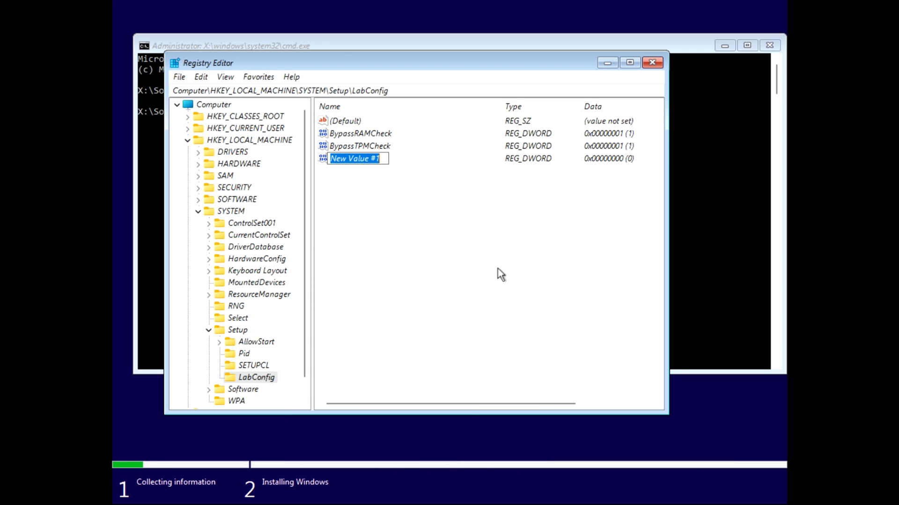
# Name the third DWORD BypassSecureBootCheck, set it to 1, and close Registry Editor.
pyautogui.write('Bypass')
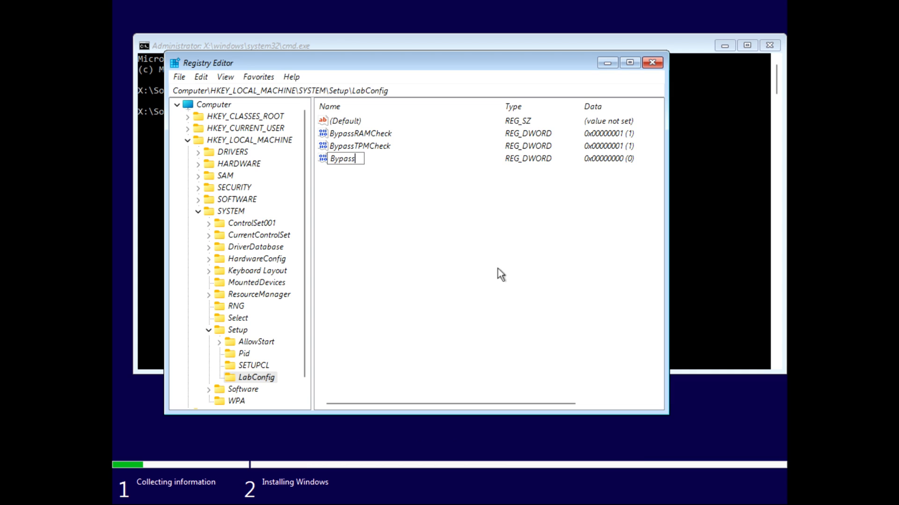
pyautogui.write('SecureBootCheck')
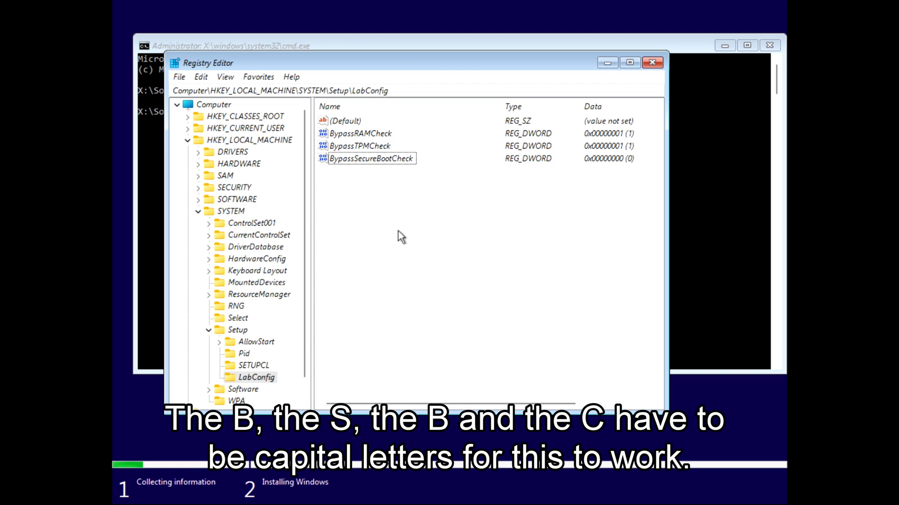
pyautogui.doubleClick(372, 158)
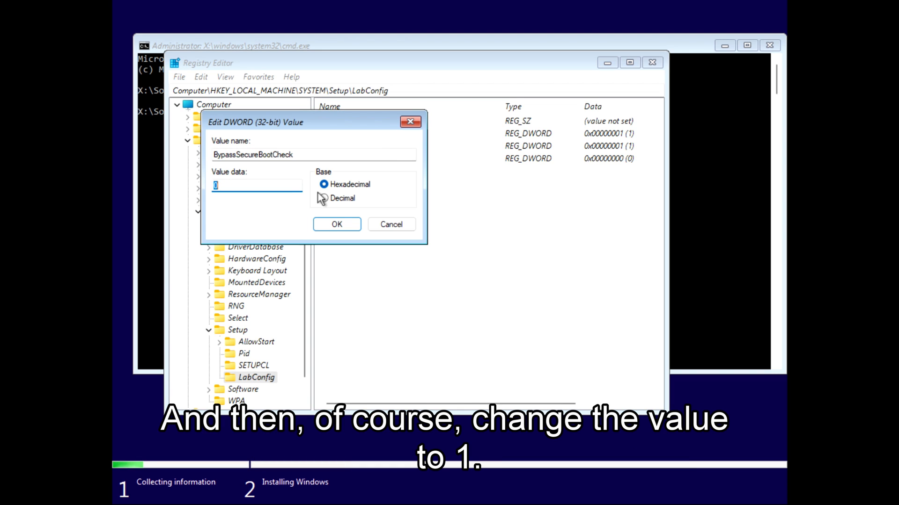
pyautogui.click(336, 224)
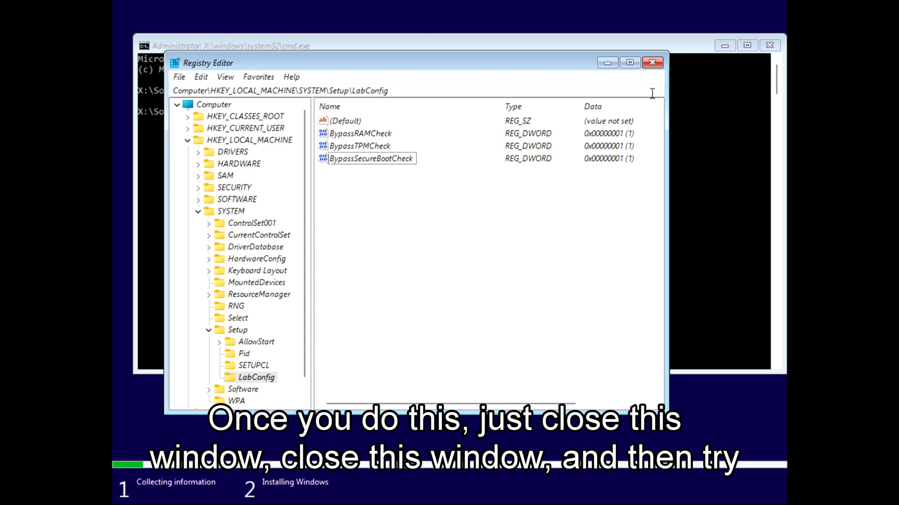
pyautogui.click(652, 62)
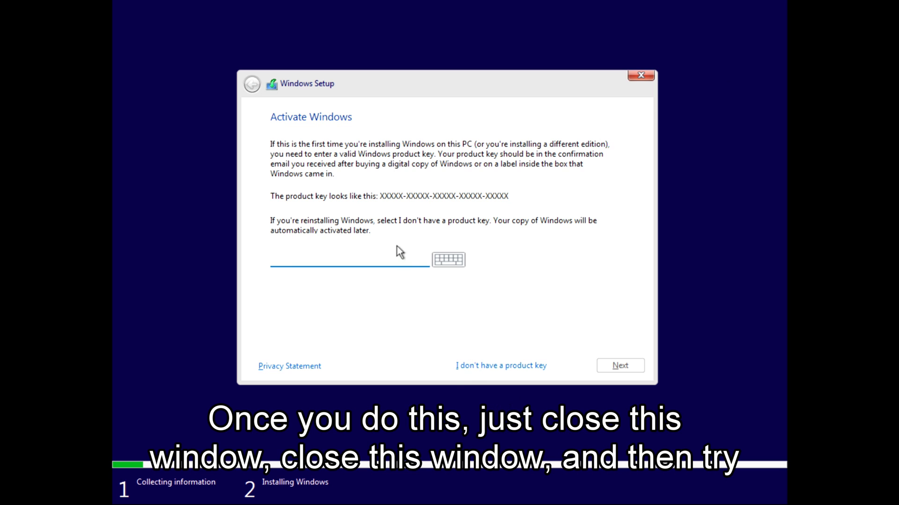
# Skip the product key, select Windows 11 Pro, and accept the license terms.
pyautogui.click(500, 365)
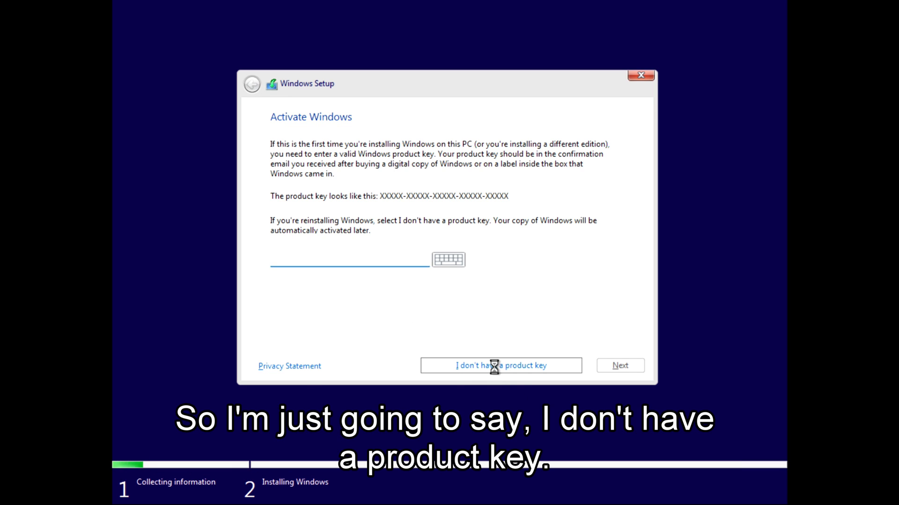
pyautogui.click(500, 366)
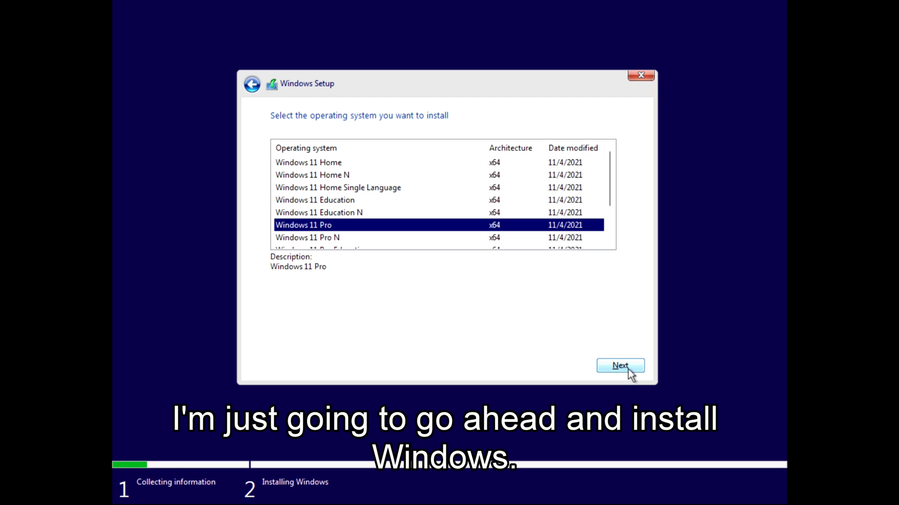
pyautogui.click(620, 365)
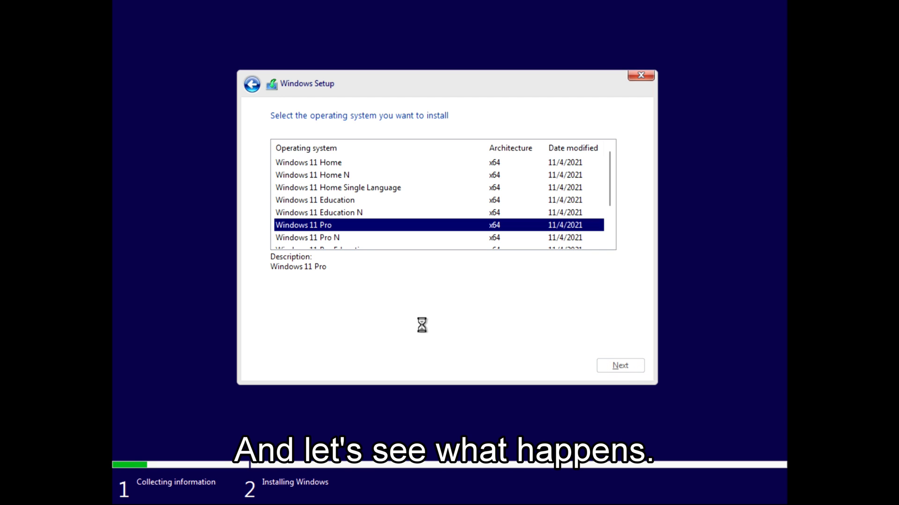
pyautogui.click(620, 366)
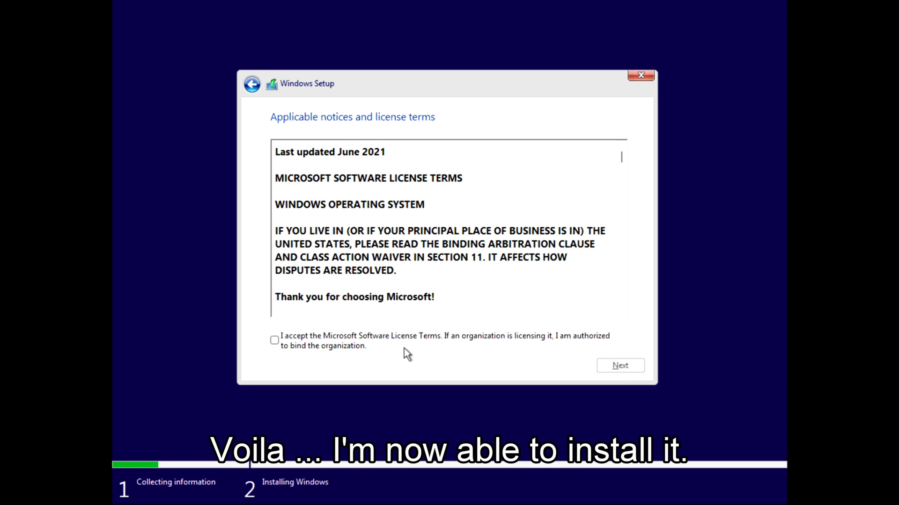
pyautogui.click(274, 340)
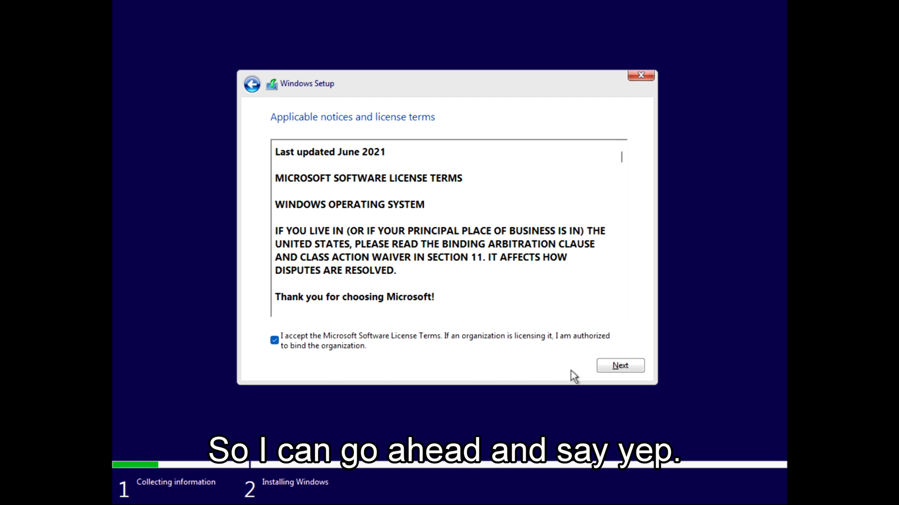
pyautogui.click(619, 365)
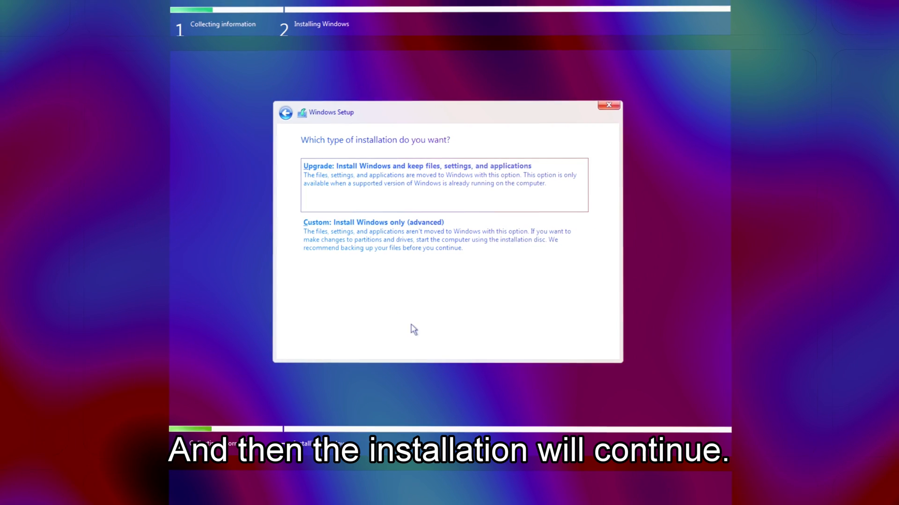